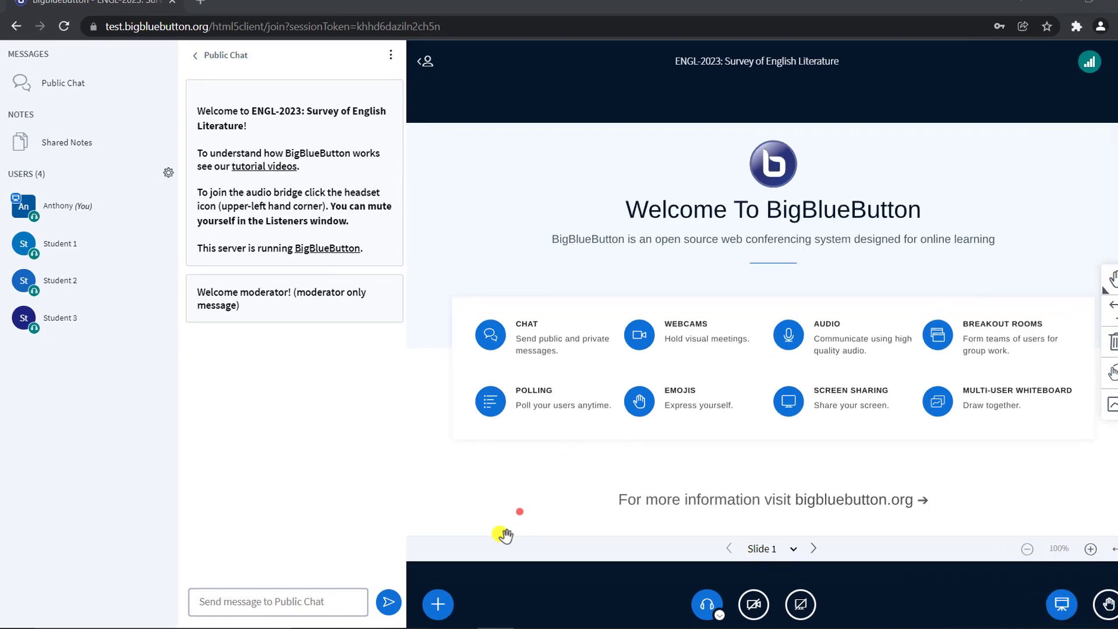
# Start a new poll from the presenter Actions (+) menu.
pyautogui.click(437, 605)
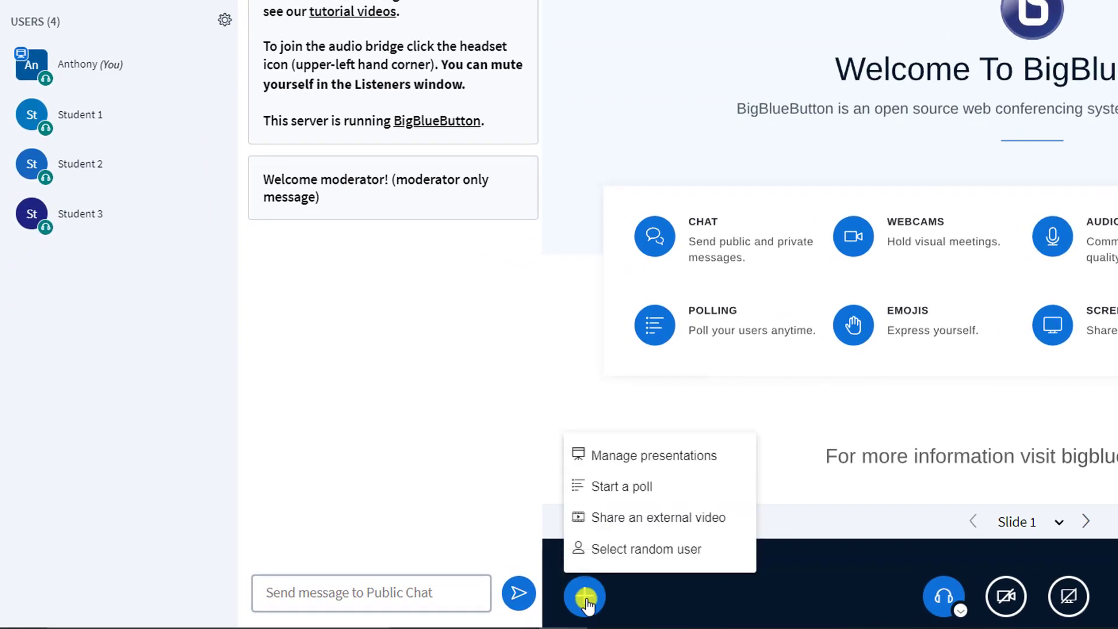
pyautogui.moveTo(621, 487)
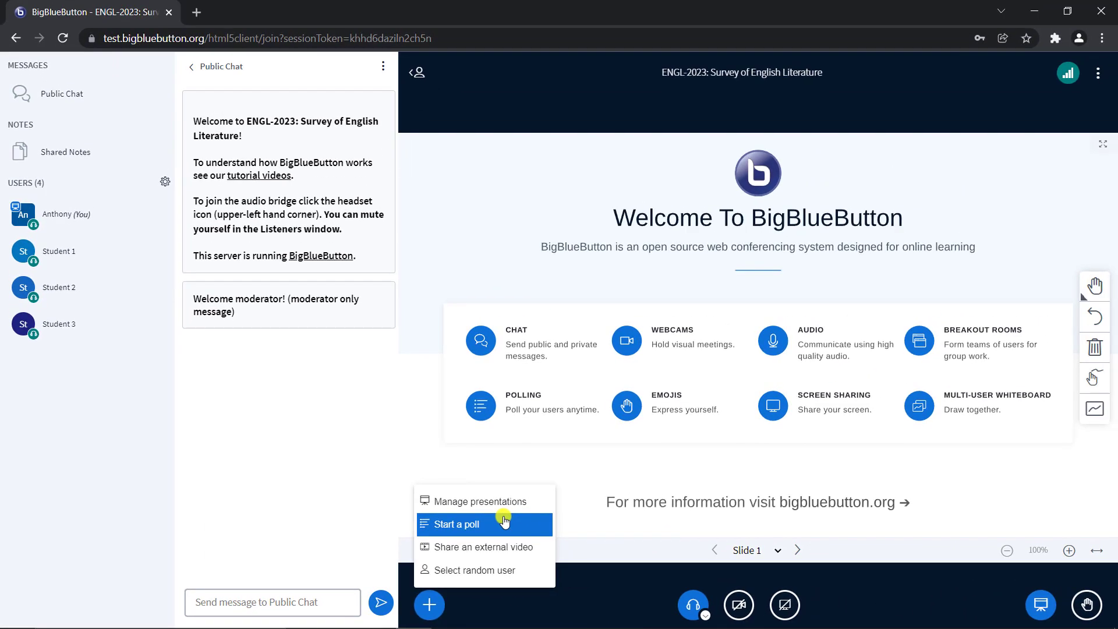
pyautogui.click(456, 524)
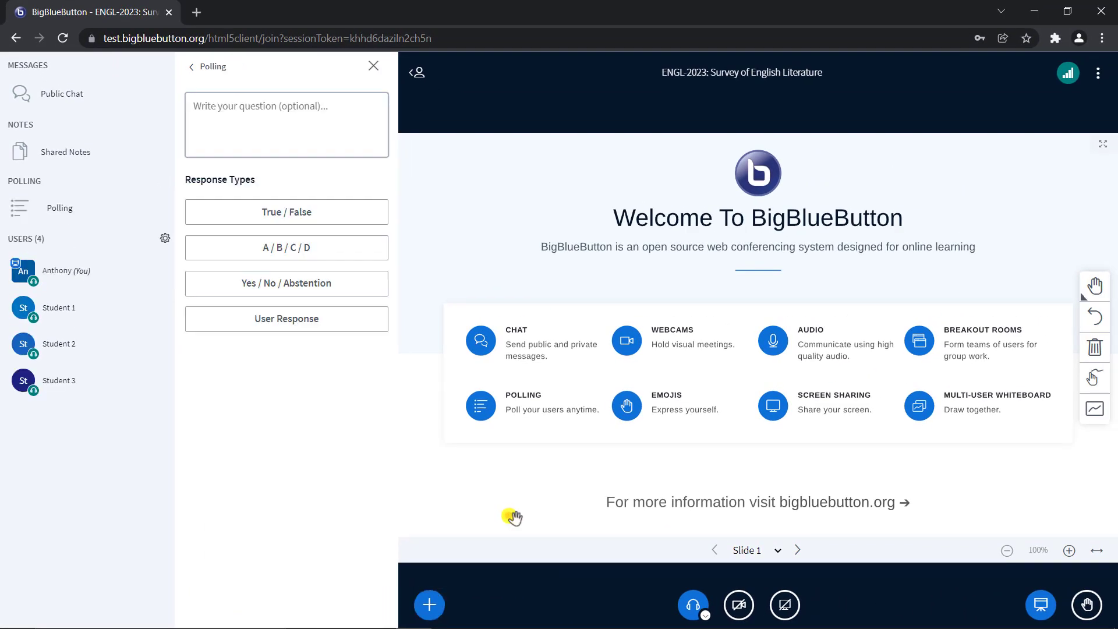
pyautogui.moveTo(364, 423)
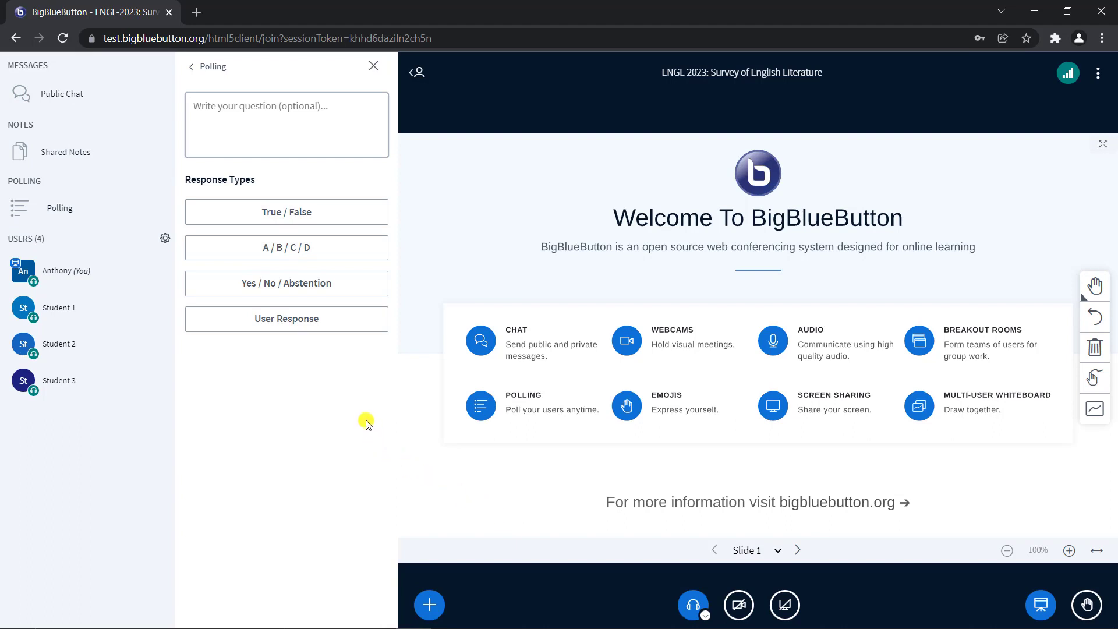
pyautogui.moveTo(356, 401)
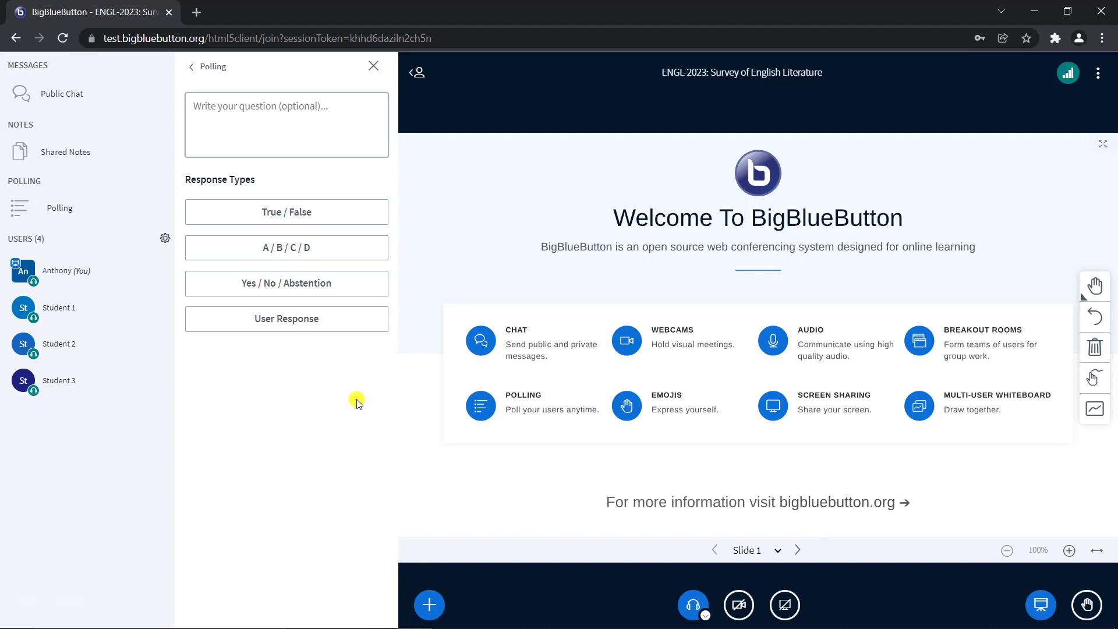
# Launch a True/False poll and publish its results (True 2, False 1) to the slide.
pyautogui.click(286, 212)
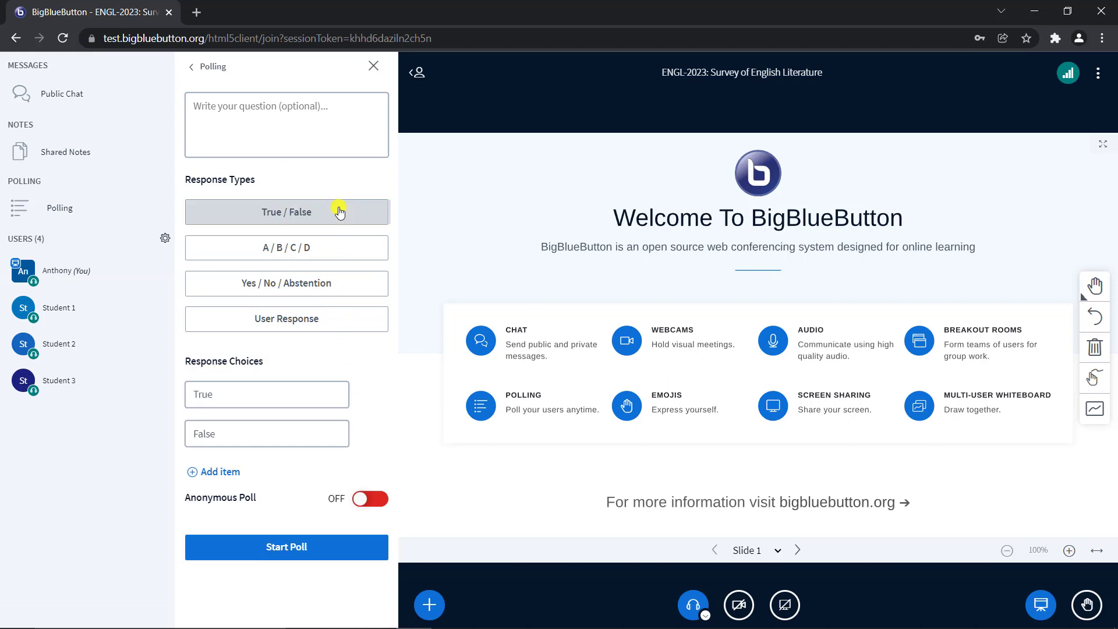
pyautogui.moveTo(376, 376)
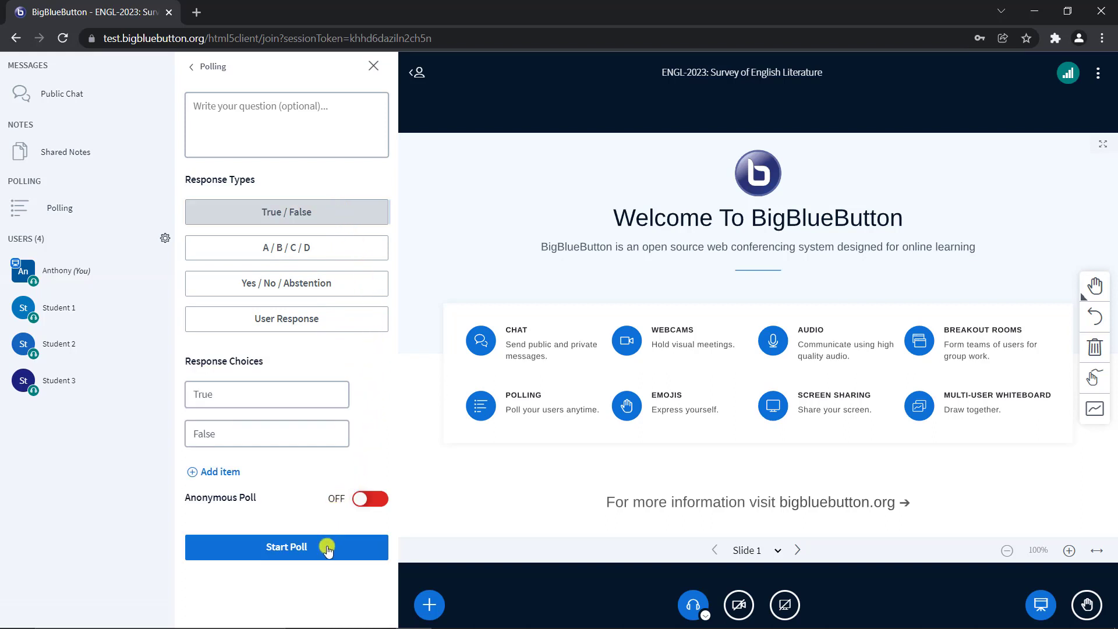
pyautogui.click(287, 547)
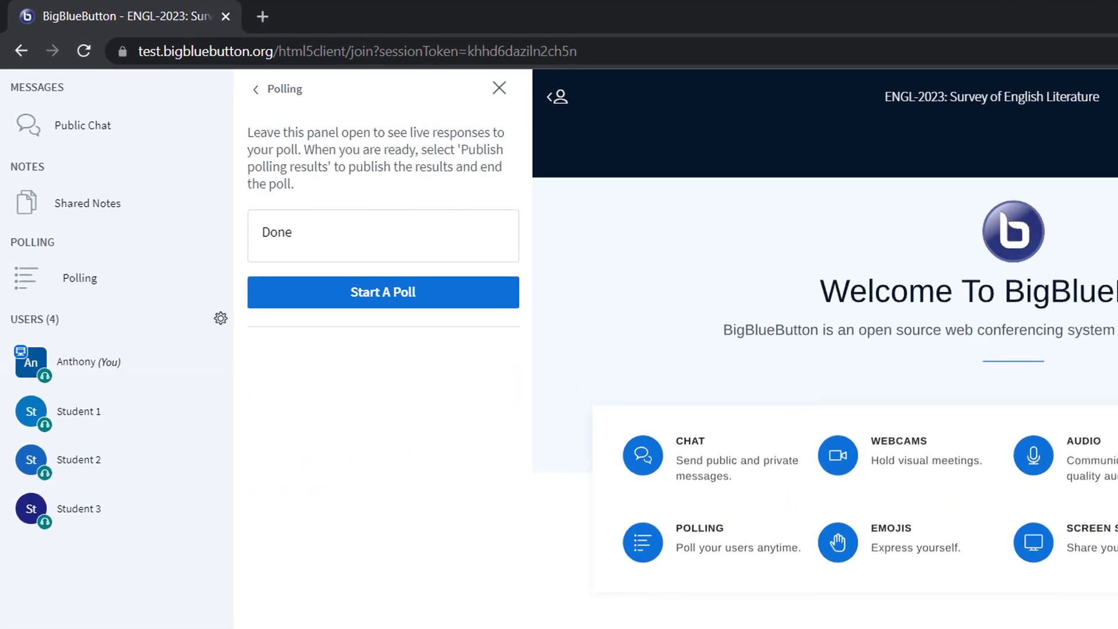
pyautogui.click(383, 291)
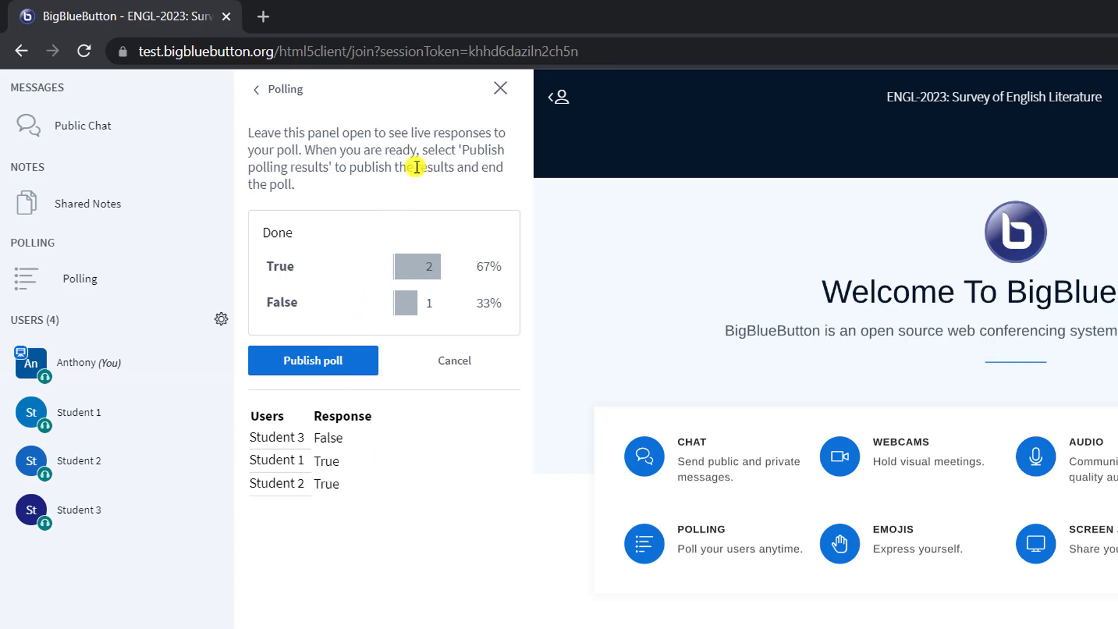
pyautogui.moveTo(499, 88)
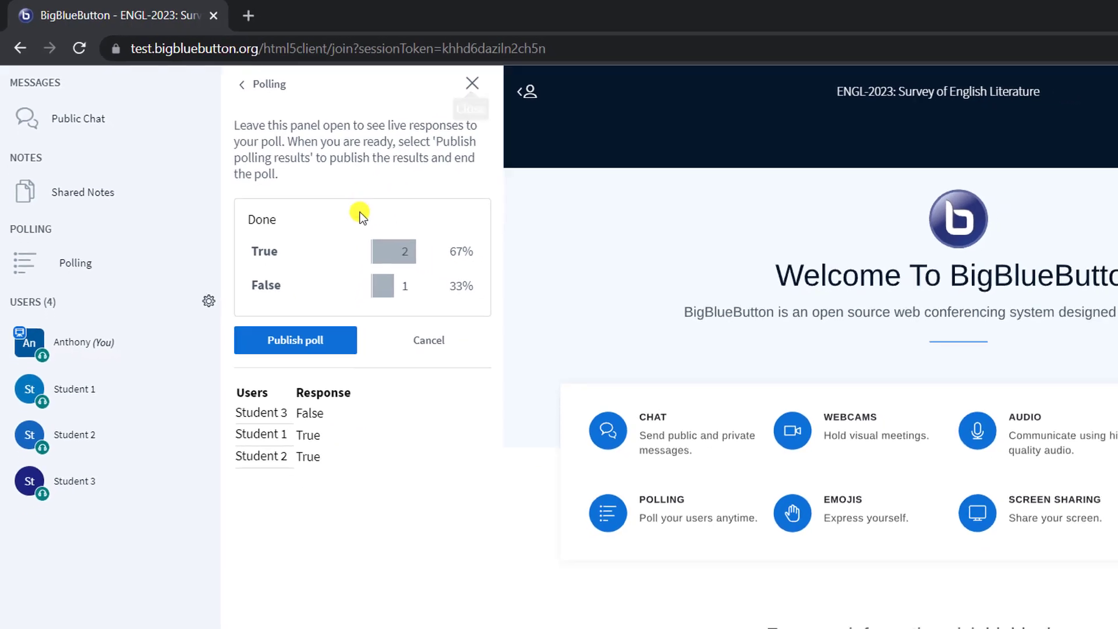
pyautogui.click(295, 340)
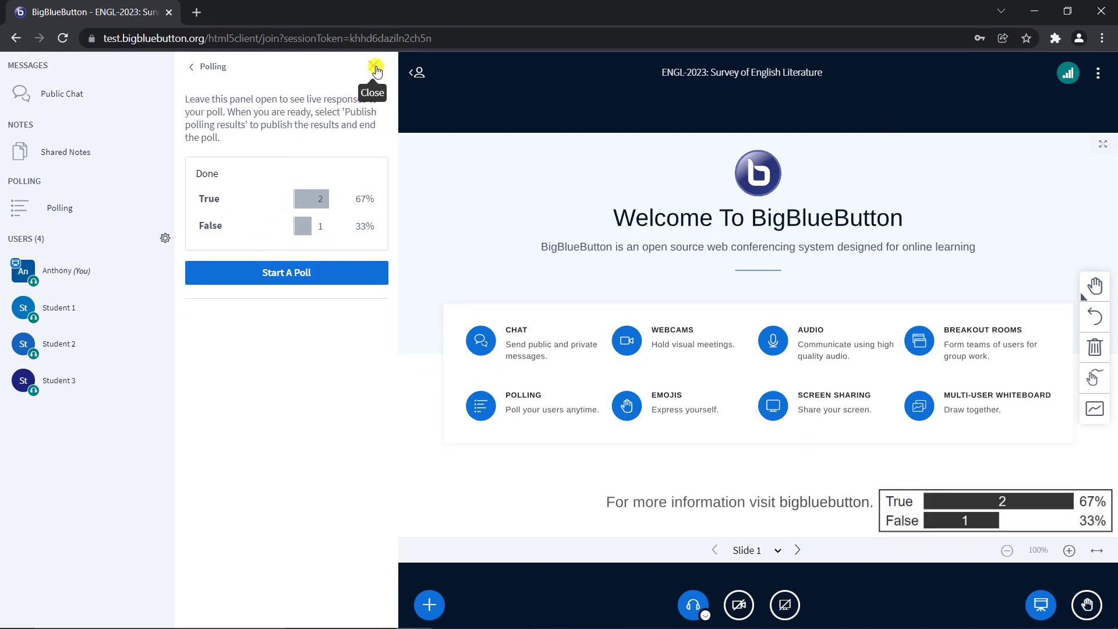
# Run an anonymous True/False poll collecting 2 True and 1 False, then end it.
pyautogui.click(371, 67)
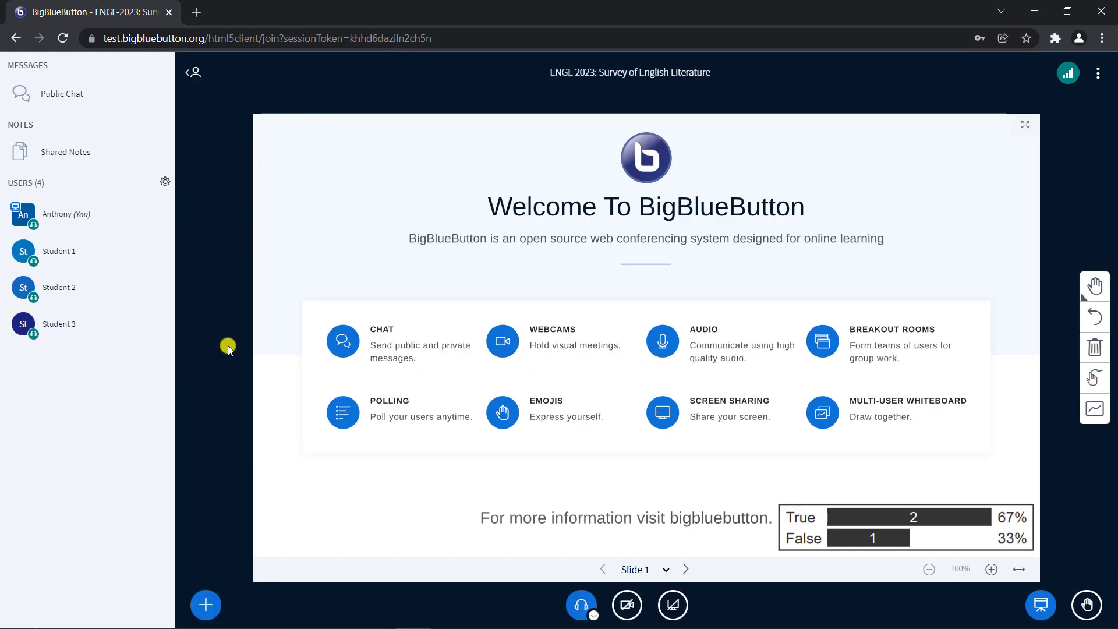
pyautogui.click(205, 605)
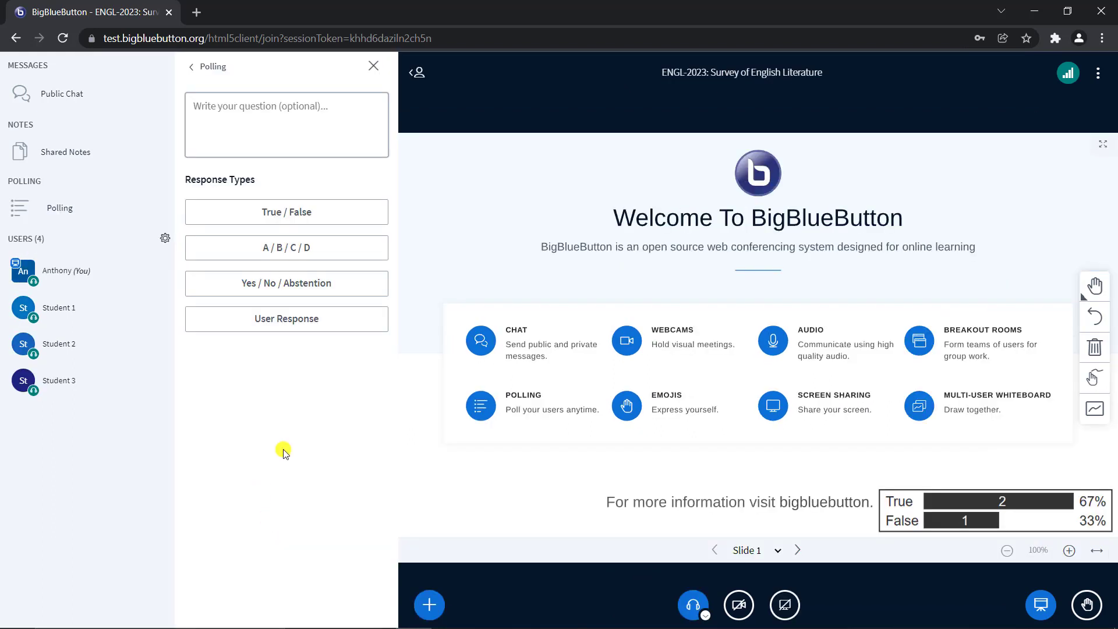
pyautogui.click(287, 212)
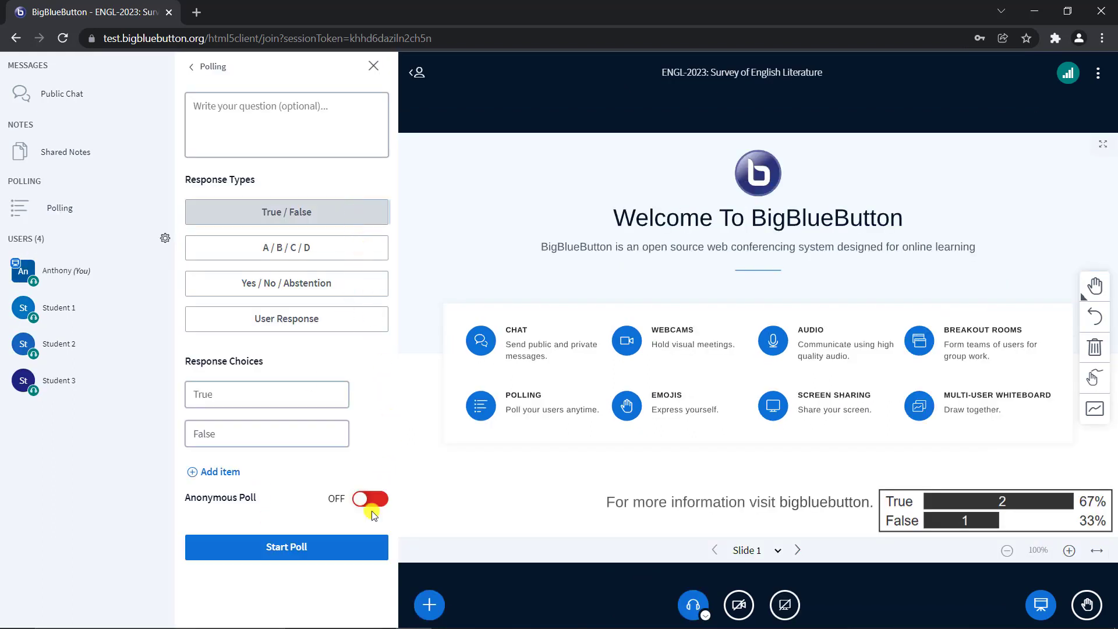
pyautogui.click(369, 499)
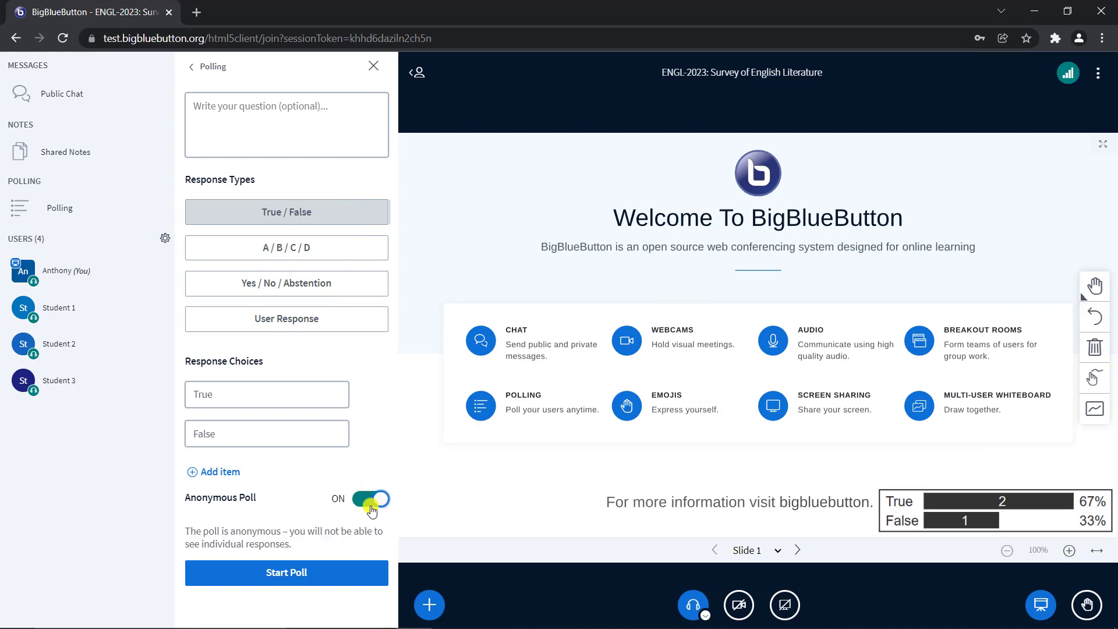
pyautogui.click(286, 572)
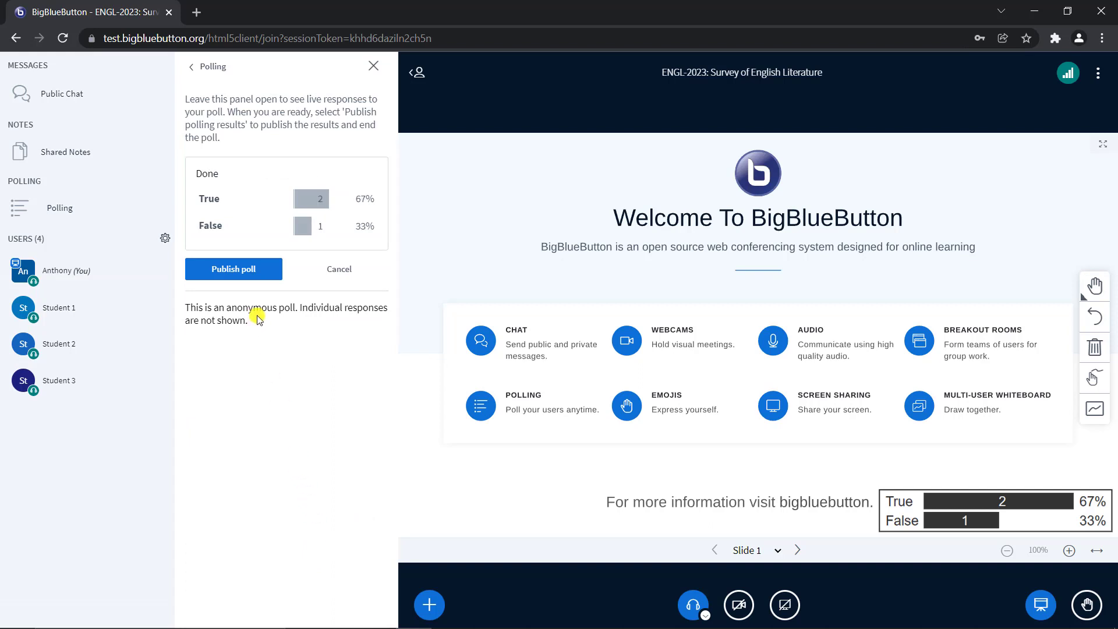
pyautogui.moveTo(307, 177)
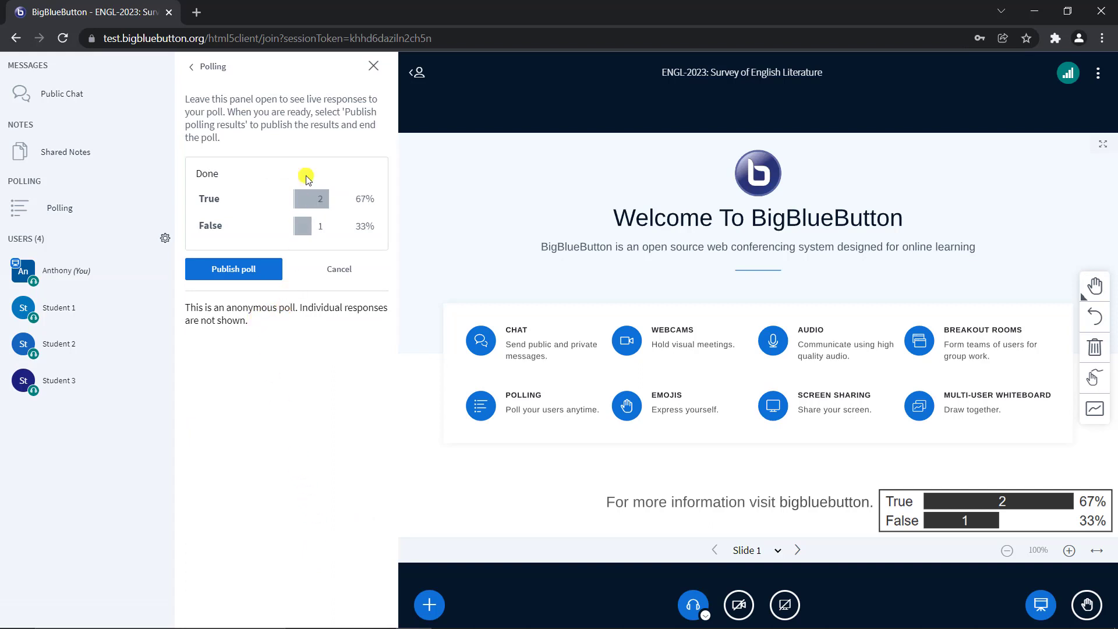
pyautogui.click(233, 269)
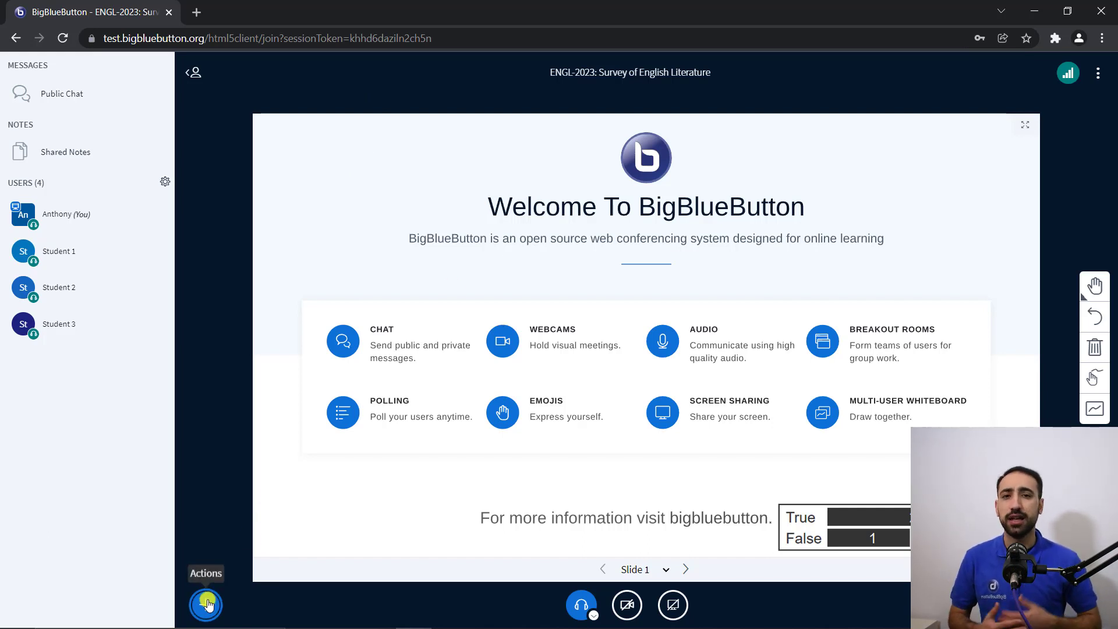
# Fill choices A–D with agree, somewhat agree, somewhat disagree, disagree.
pyautogui.click(205, 604)
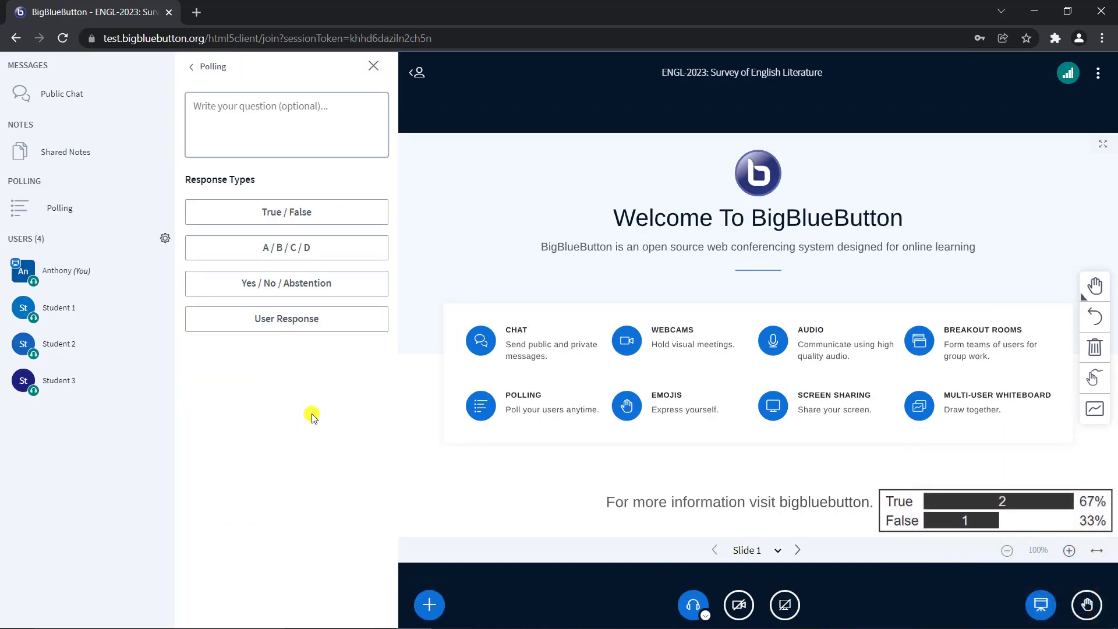
pyautogui.click(286, 247)
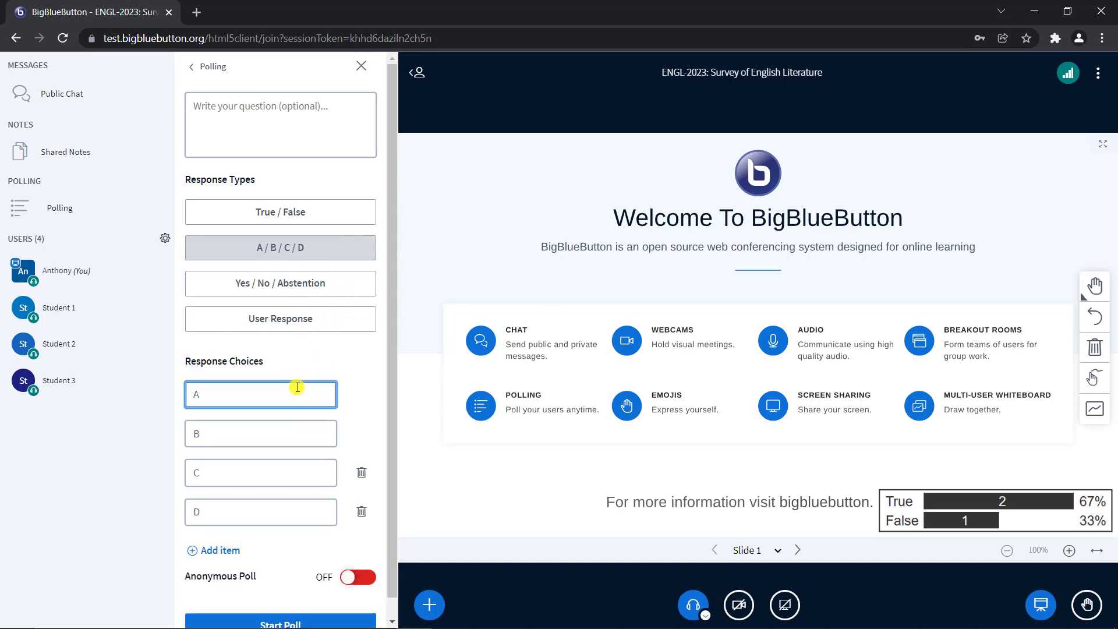
pyautogui.write('agre')
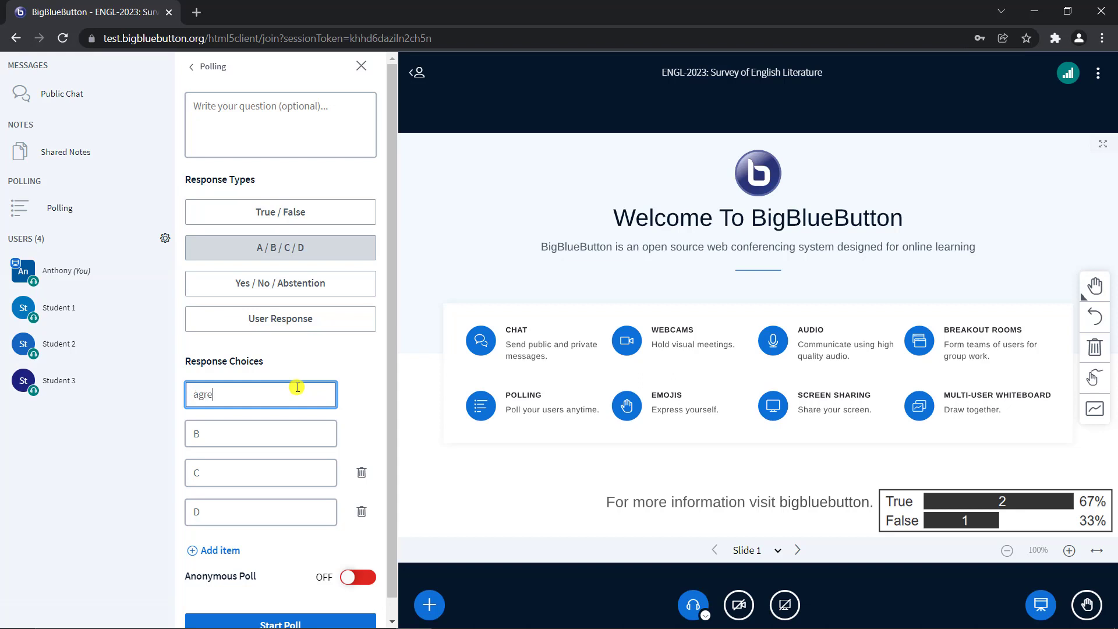
pyautogui.write('somewhat agree')
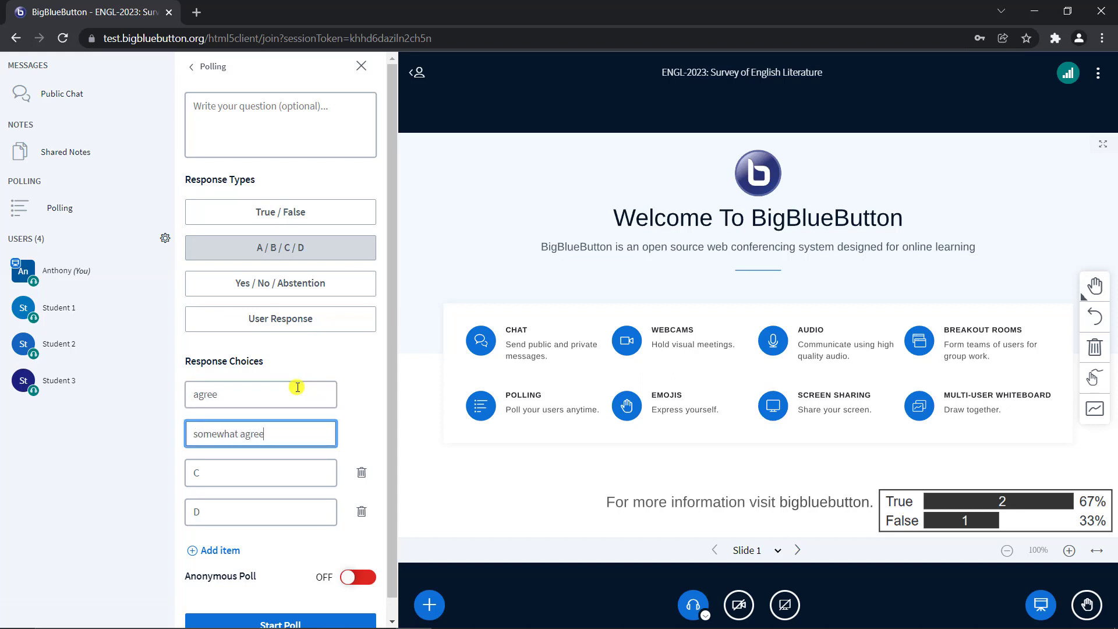
pyautogui.write('somewhat')
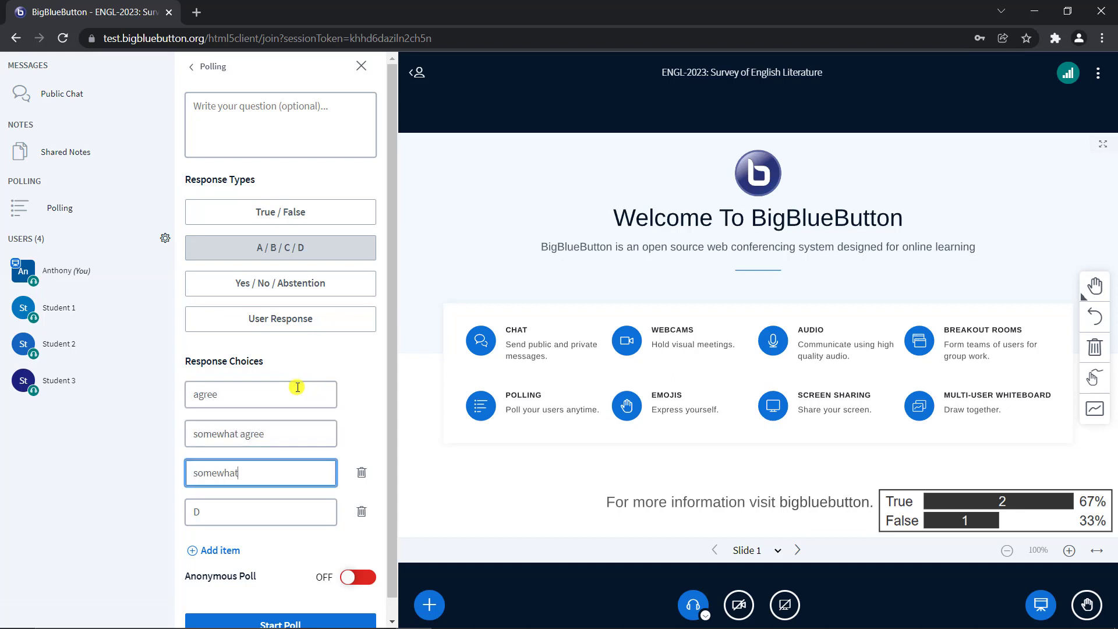
pyautogui.write('disagree')
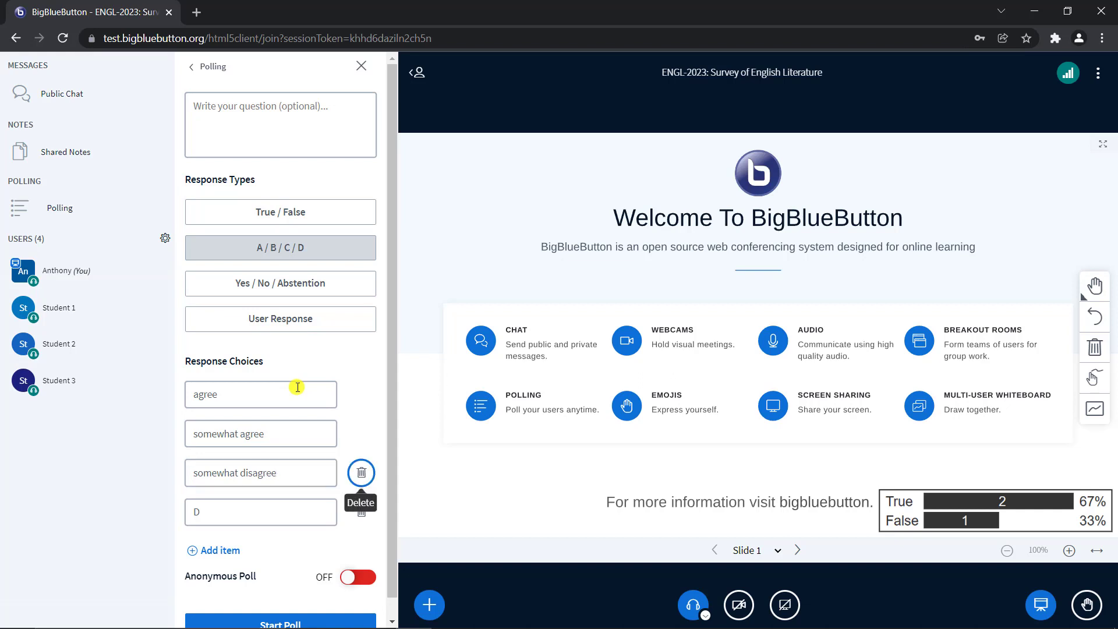
pyautogui.write('disagree')
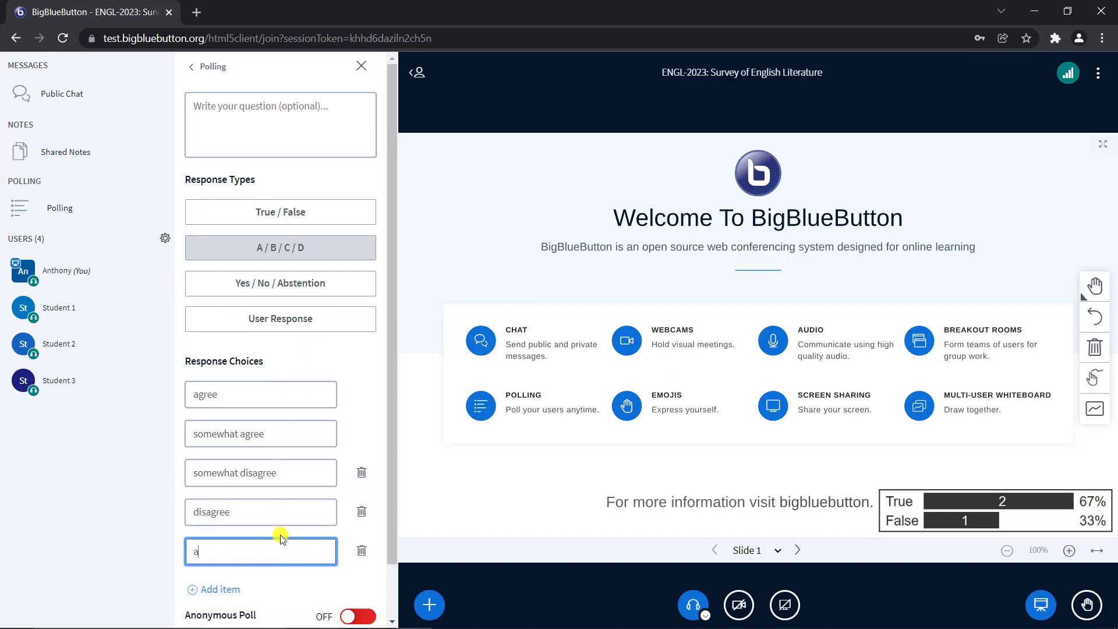
# Add a fifth choice 'abstention' and launch the custom poll.
pyautogui.write('bstention')
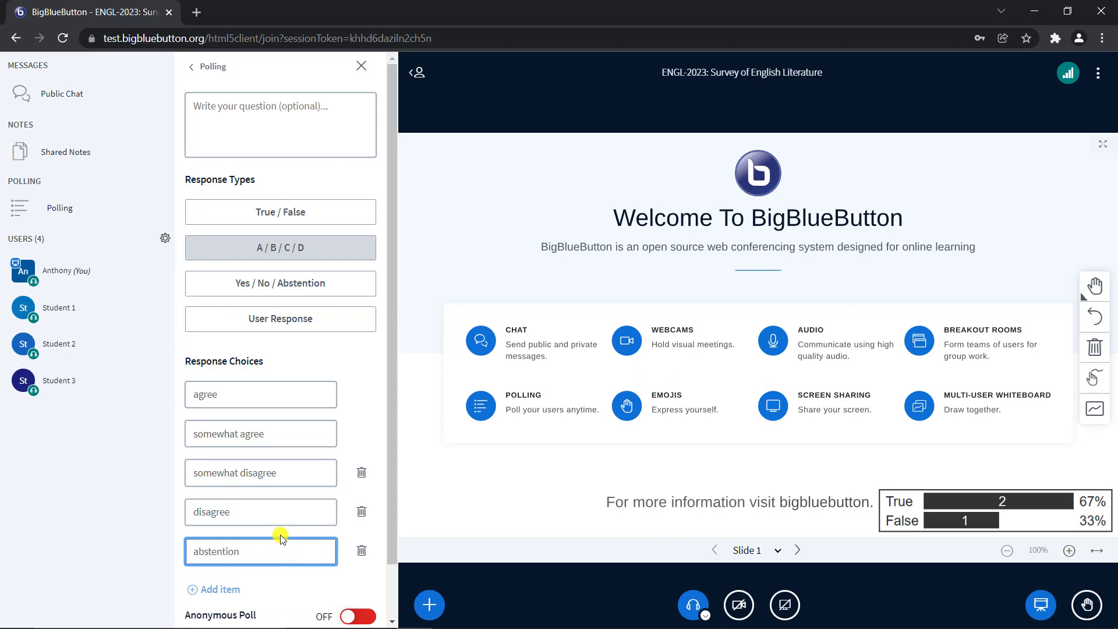
pyautogui.scroll(-3)
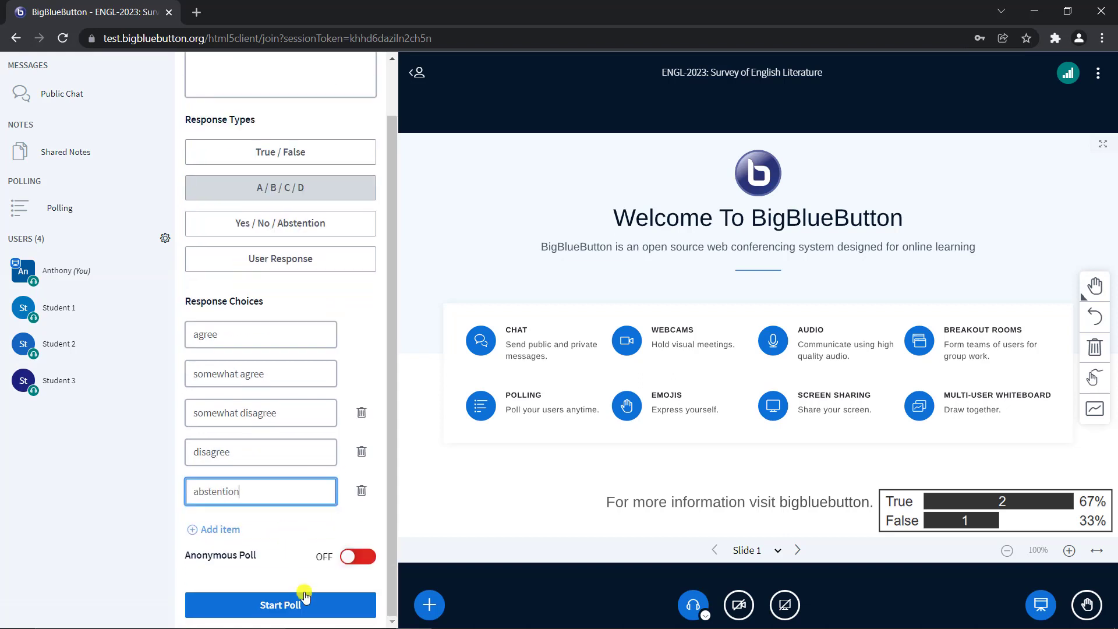
pyautogui.click(280, 604)
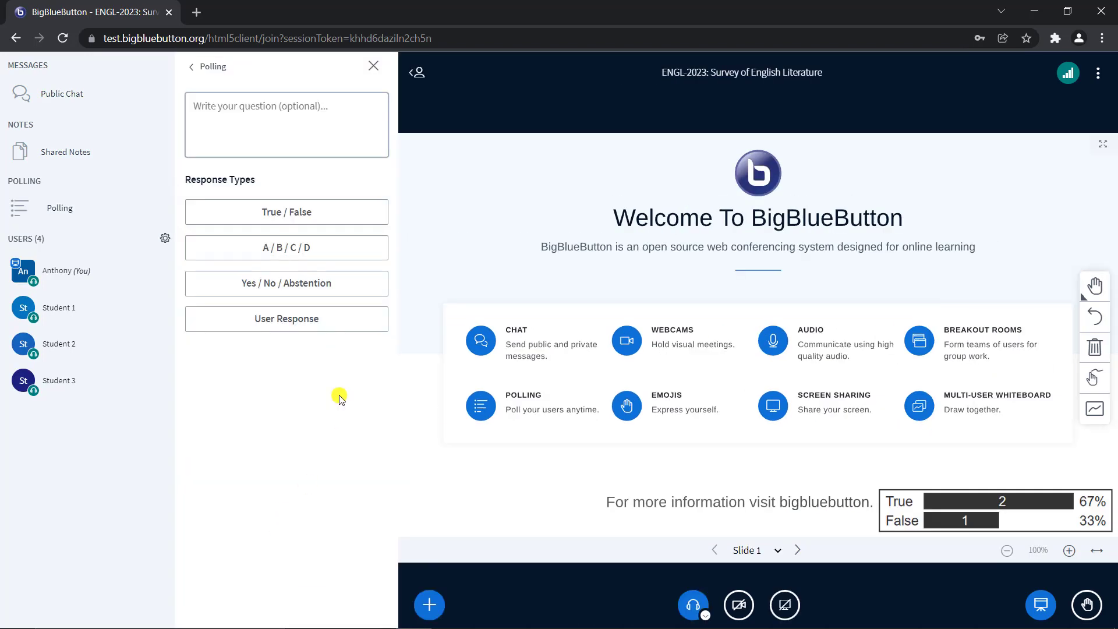
# Choose the User Response poll type and enter 'Type your q' as the question.
pyautogui.click(287, 320)
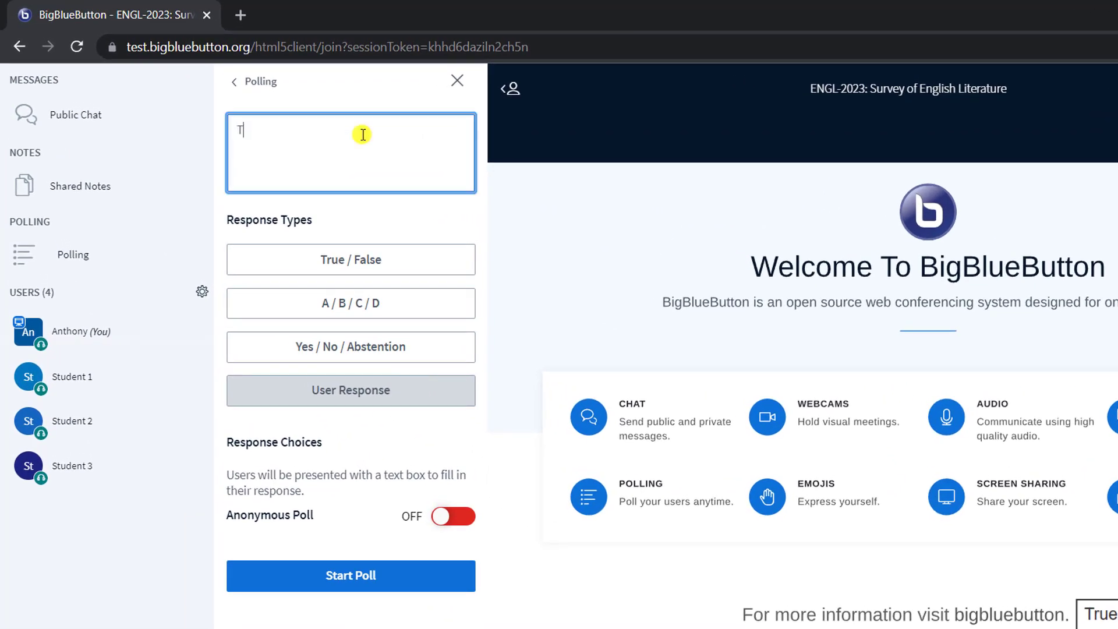
pyautogui.write('Type your q')
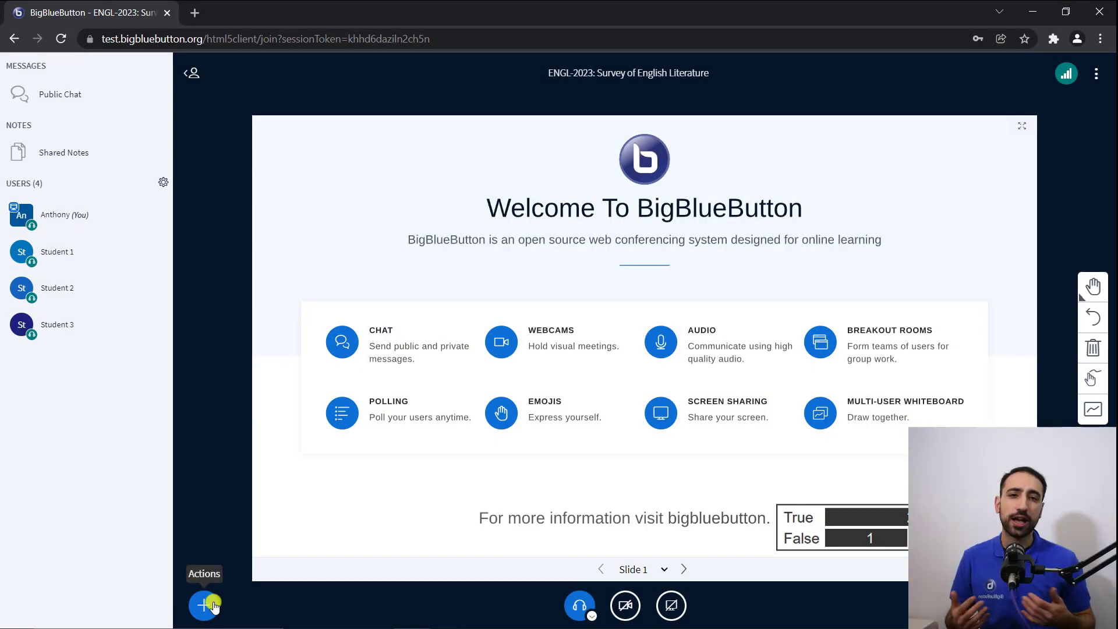
# Make Rome.pptx the current shared presentation.
pyautogui.click(204, 606)
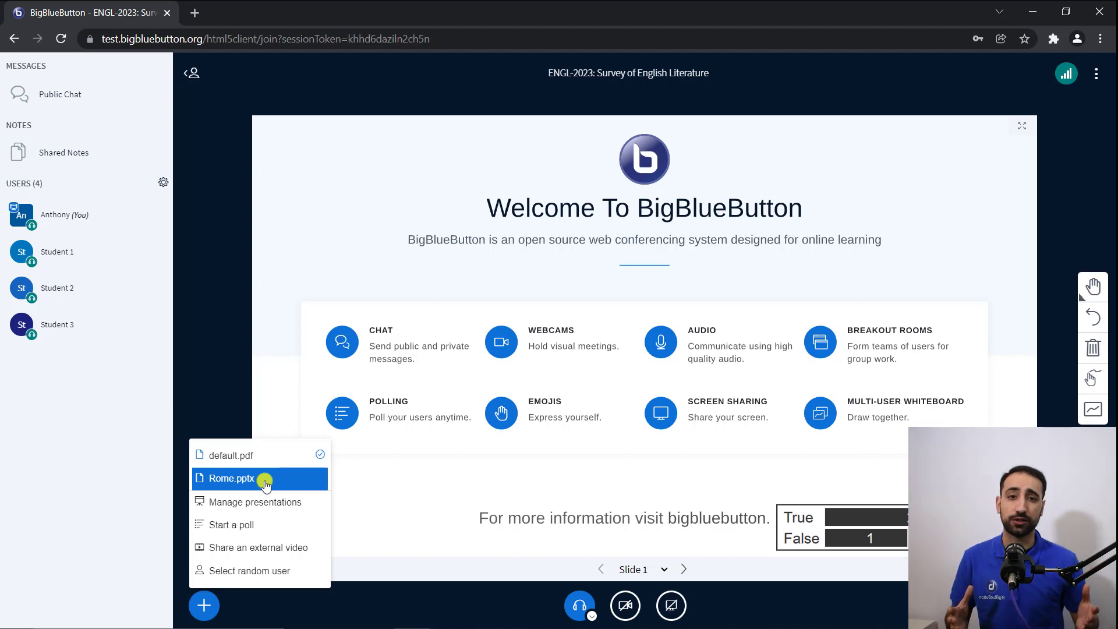
pyautogui.click(230, 479)
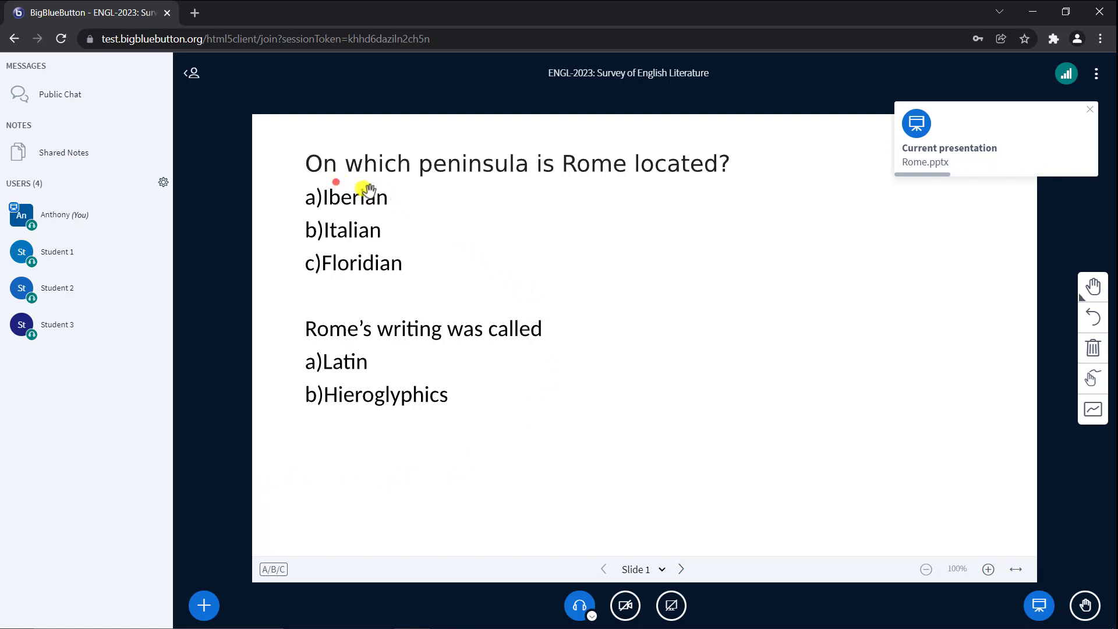
pyautogui.moveTo(712, 192)
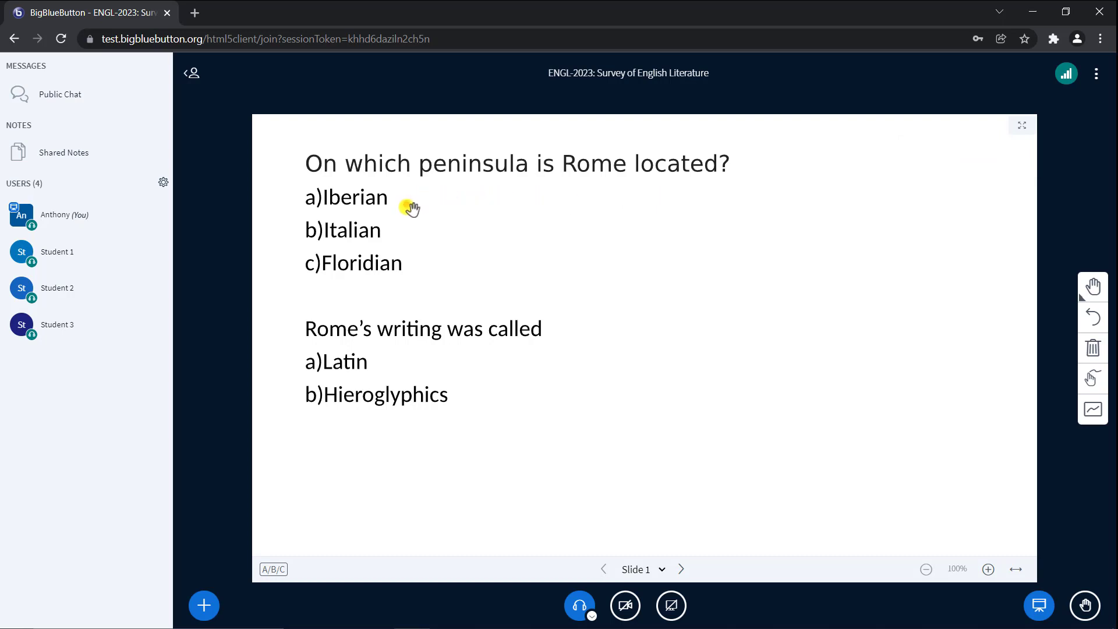
pyautogui.moveTo(420, 258)
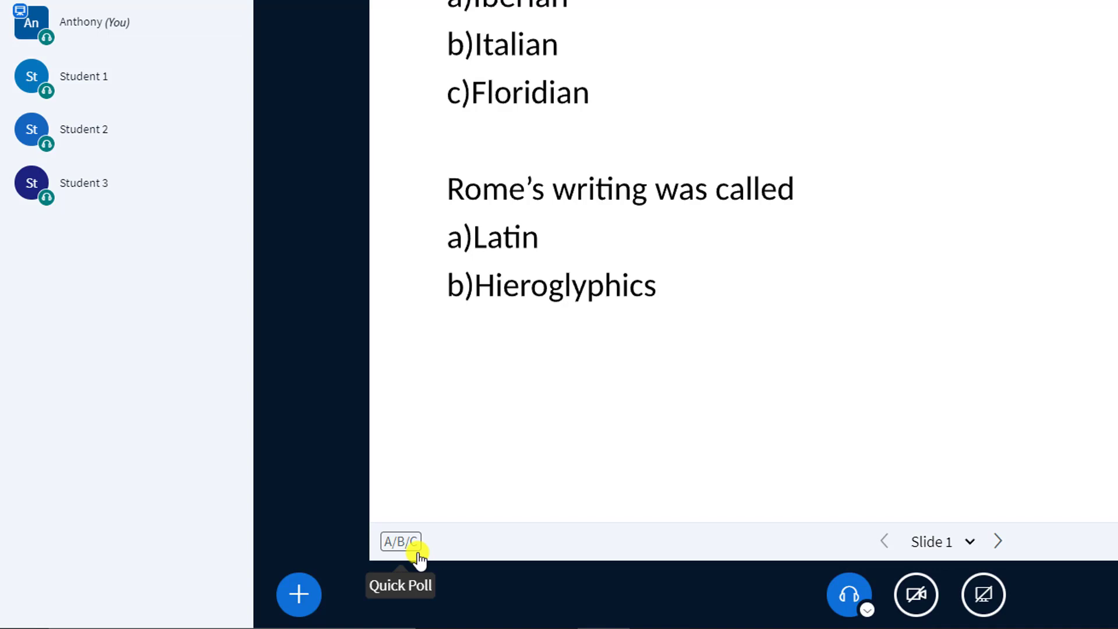
# Show the A/B/C and A/B quick-poll options detected on the Rome slide.
pyautogui.click(399, 542)
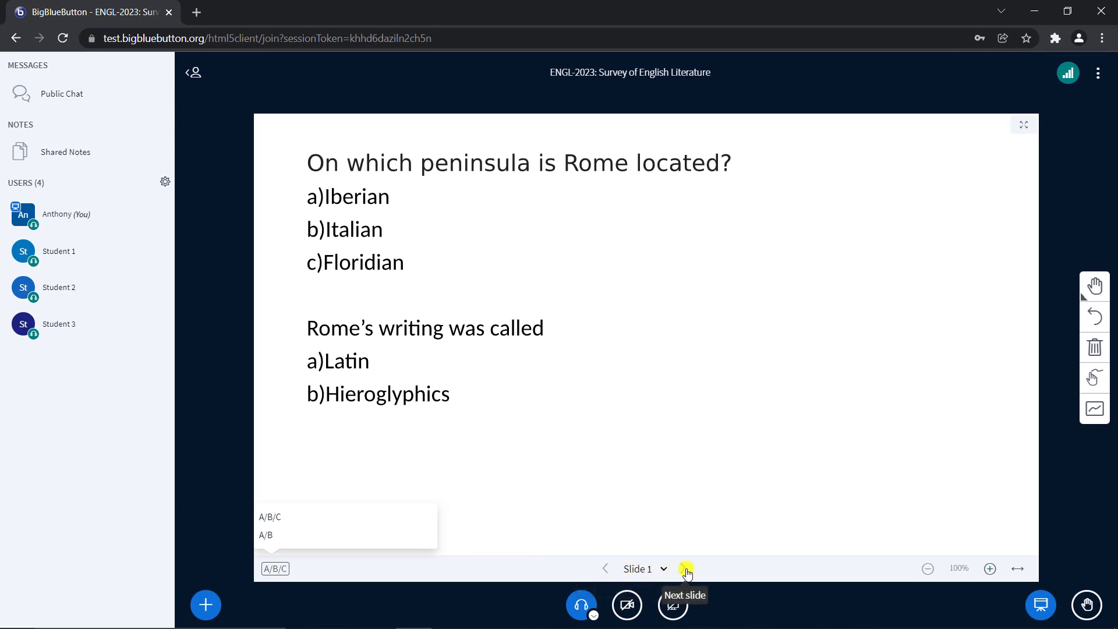
# Advance to slide 2 and start its True/False quick poll on Rome's 753 B.C. founding.
pyautogui.click(683, 569)
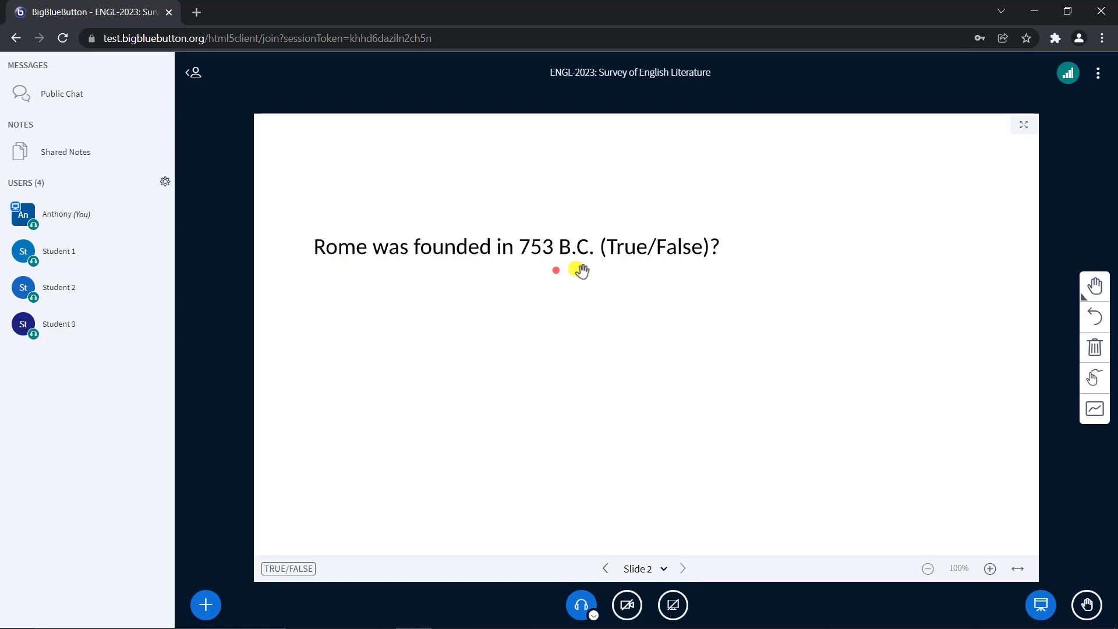
pyautogui.moveTo(649, 281)
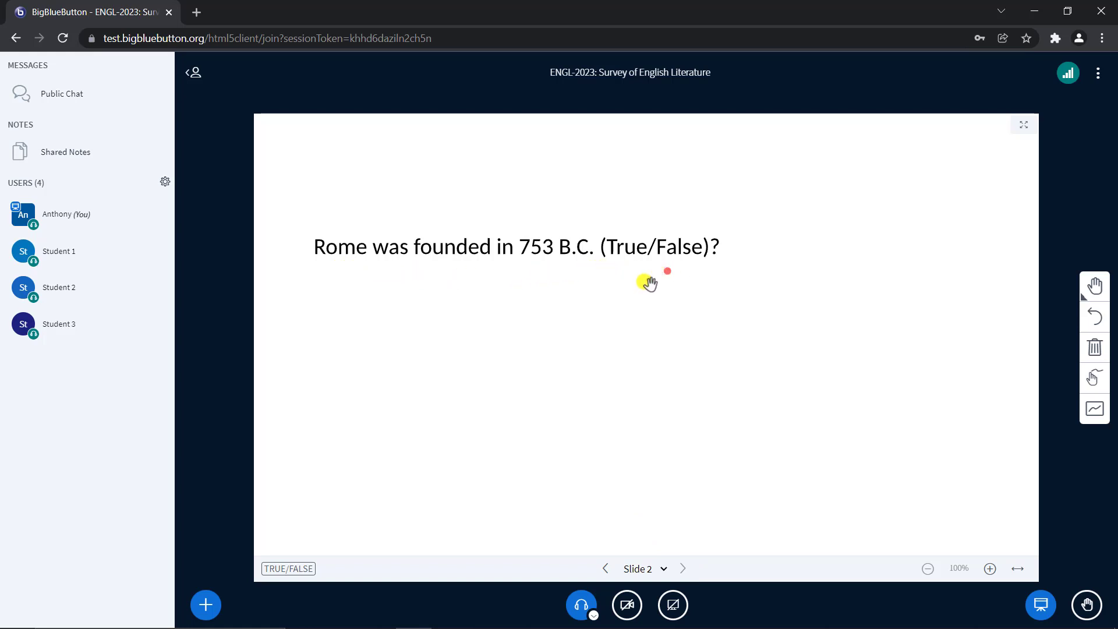
pyautogui.moveTo(288, 568)
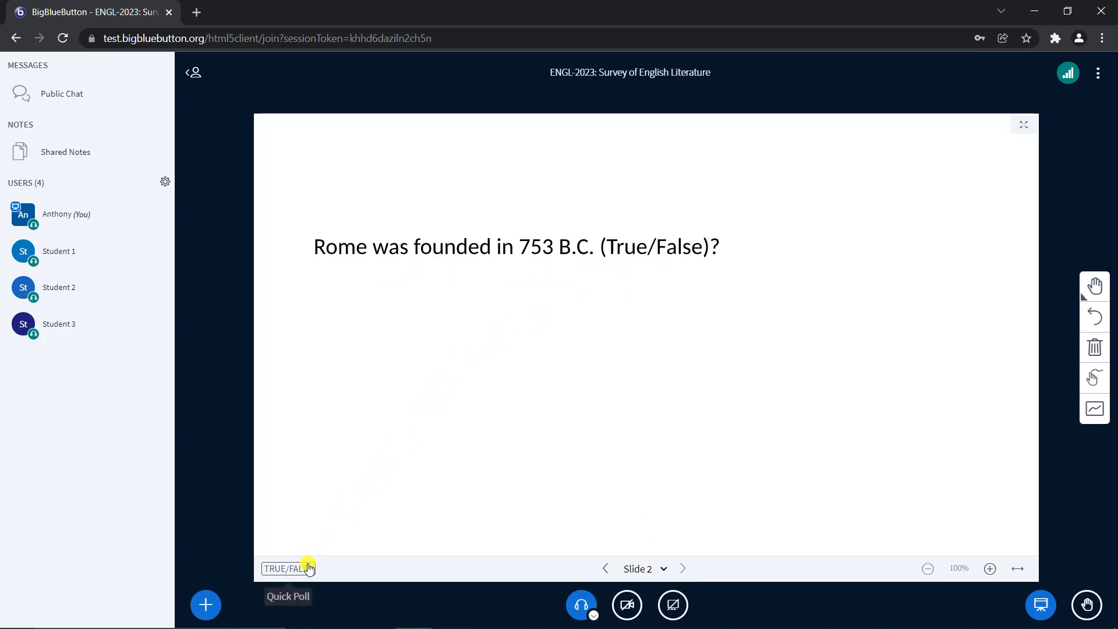
pyautogui.click(288, 568)
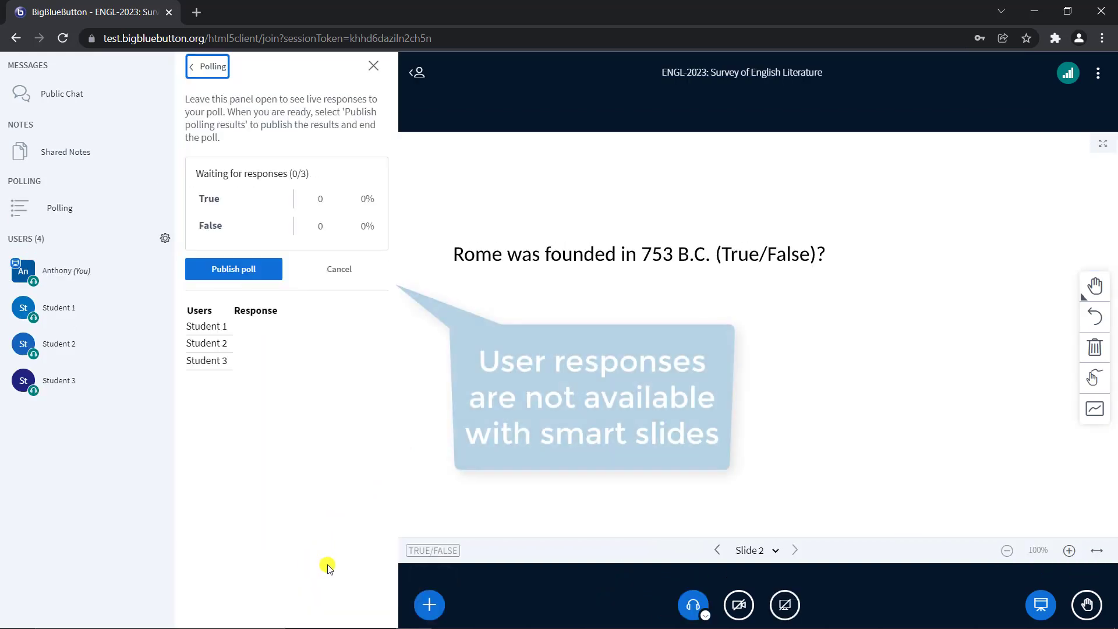